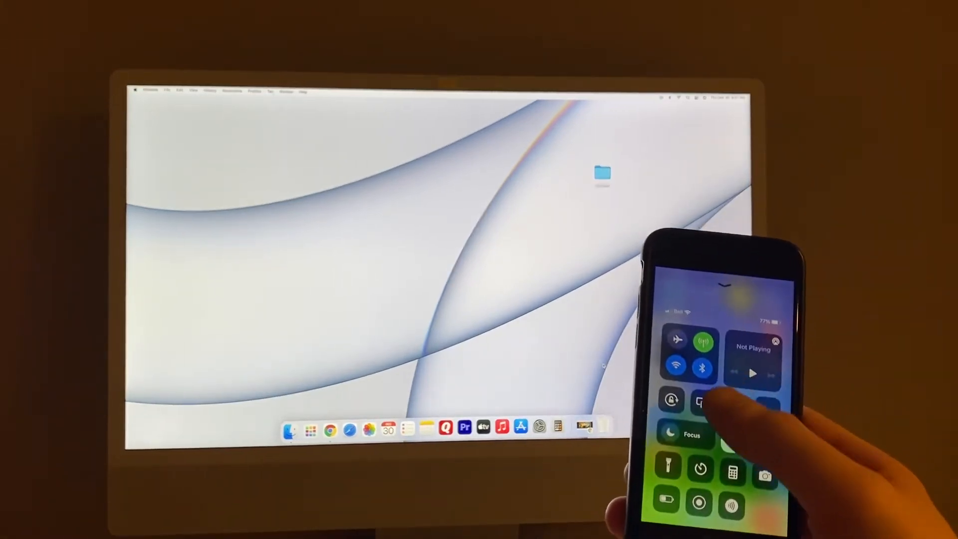
# - Mirror the iPhone display to the iMac from Control Center's Screen Mirroring list
pyautogui.click(702, 401)
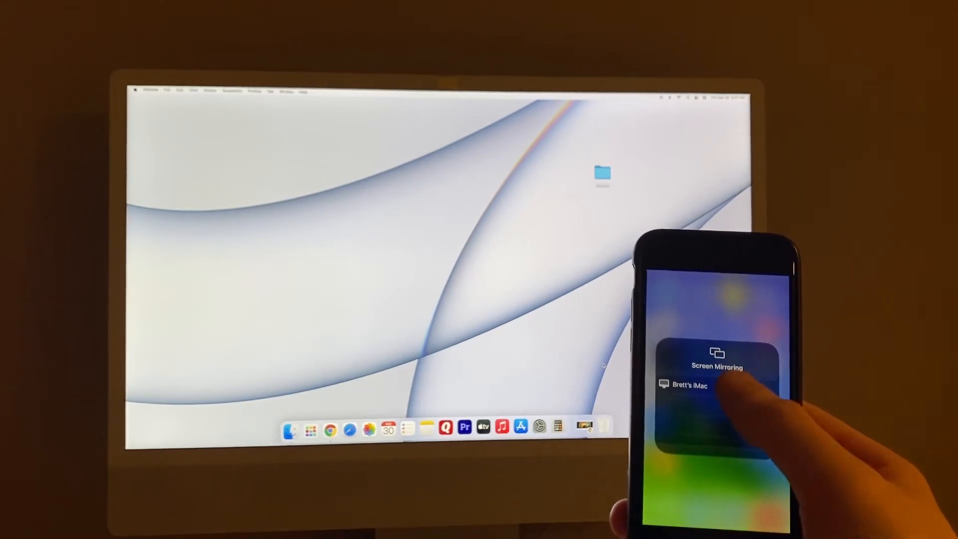
pyautogui.click(716, 383)
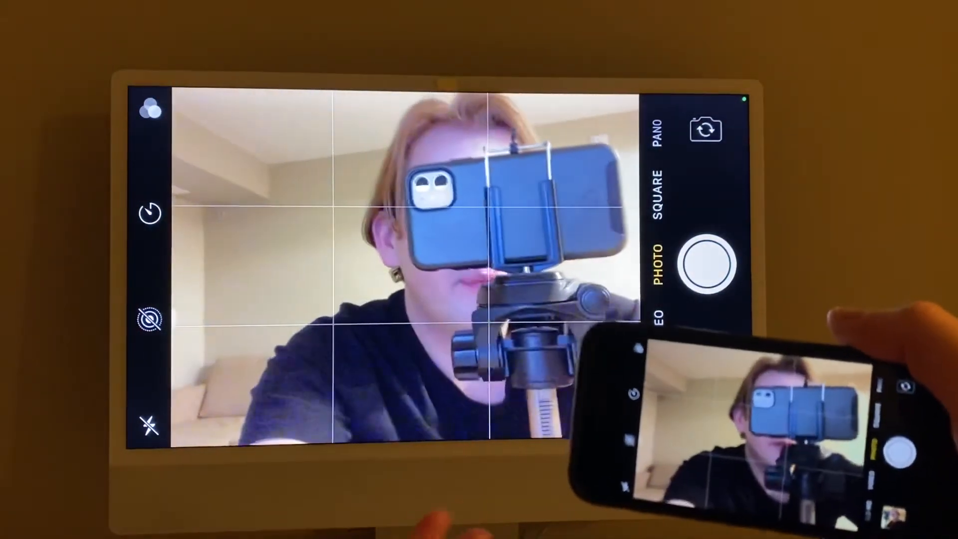
# - Capture a photo with the iPhone Camera while its viewfinder is mirrored on the iMac
pyautogui.click(708, 264)
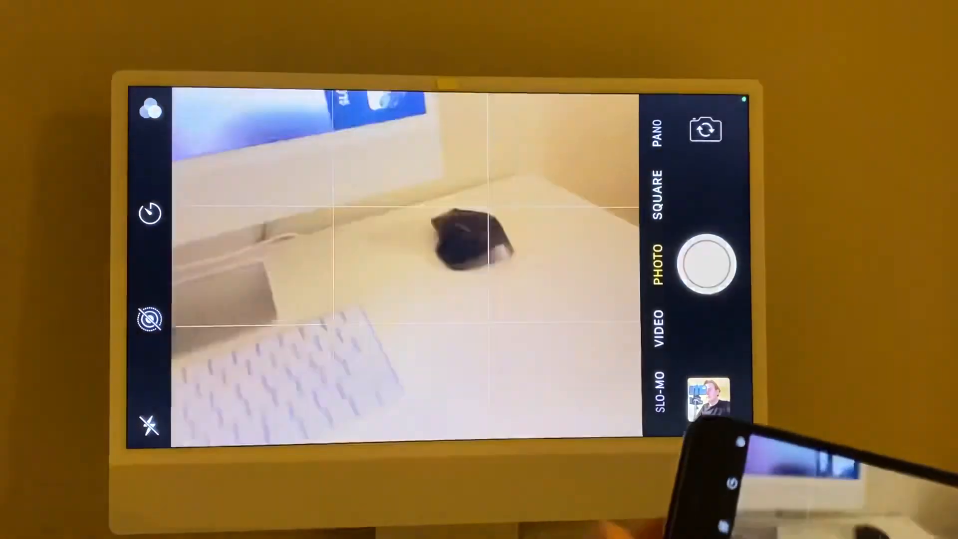